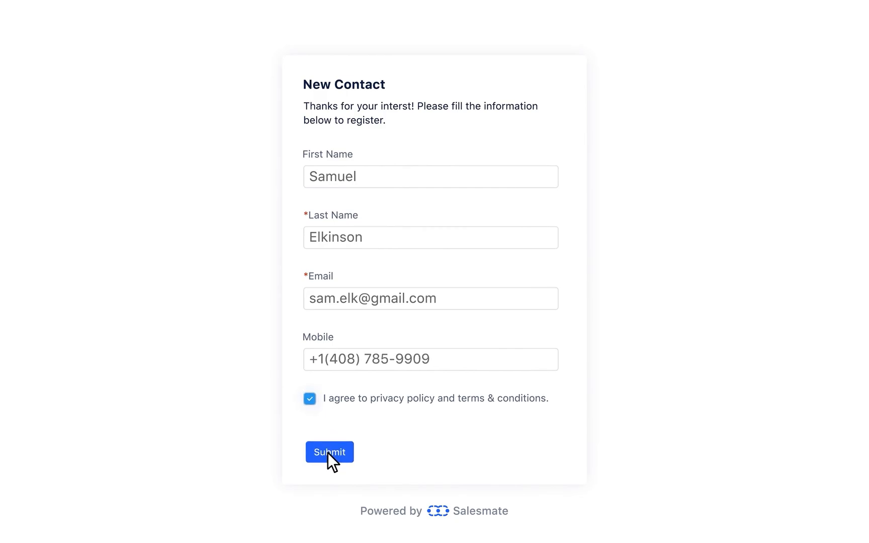
# Submit the sample registration form before creating the new webform with Name, Email and Mobile fields
pyautogui.click(330, 453)
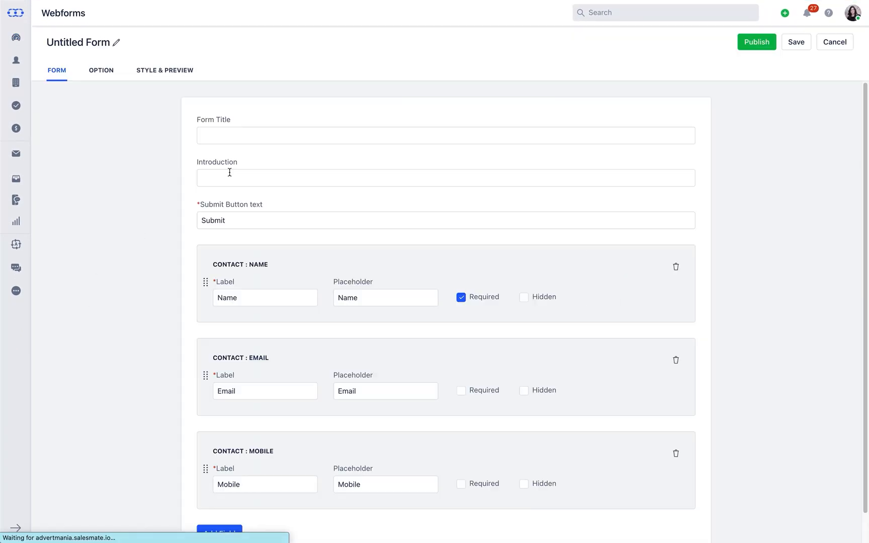
# Title the form 'Contact Us' with the introduction 'Talk with an expert.'
pyautogui.write('Conta')
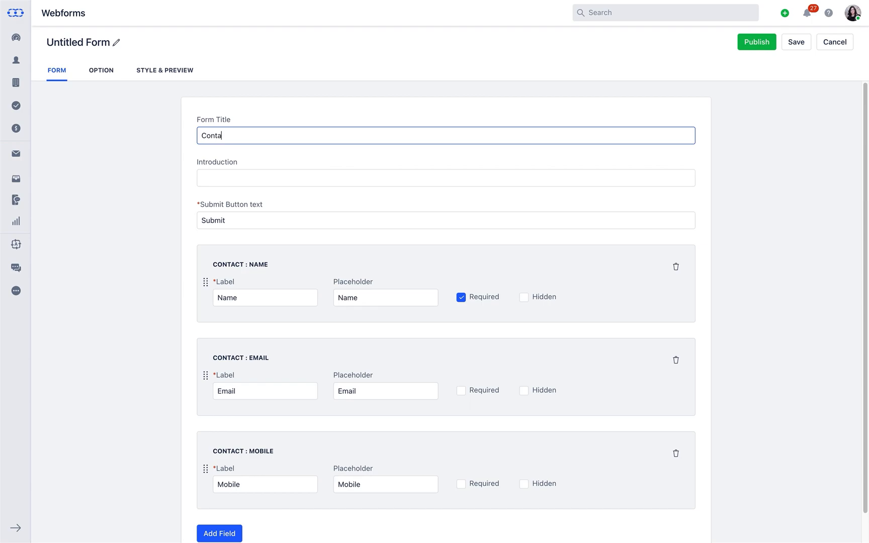
pyautogui.write('Talk with an expert.')
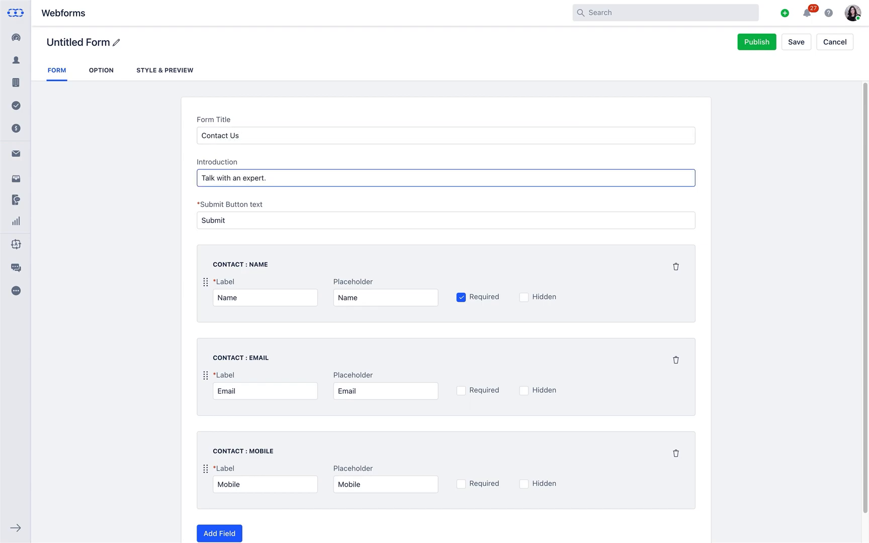
pyautogui.scroll(-3)
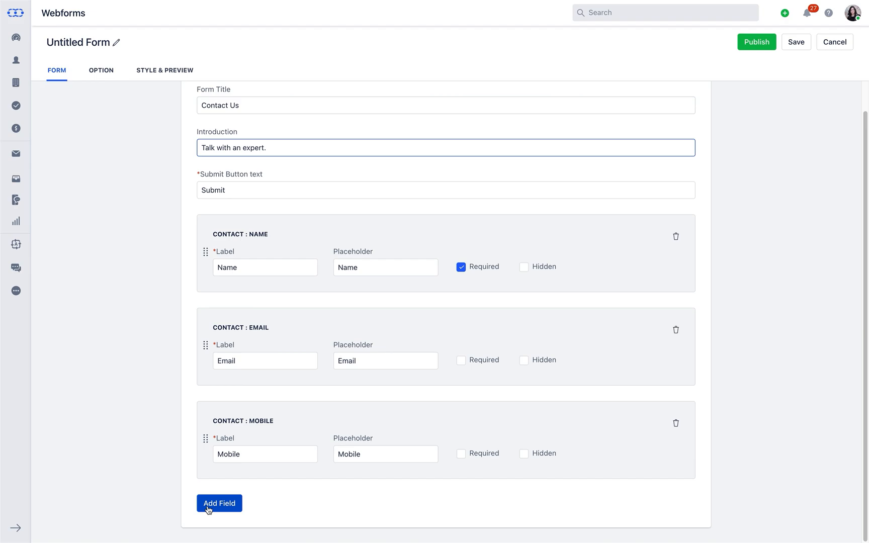
pyautogui.click(219, 503)
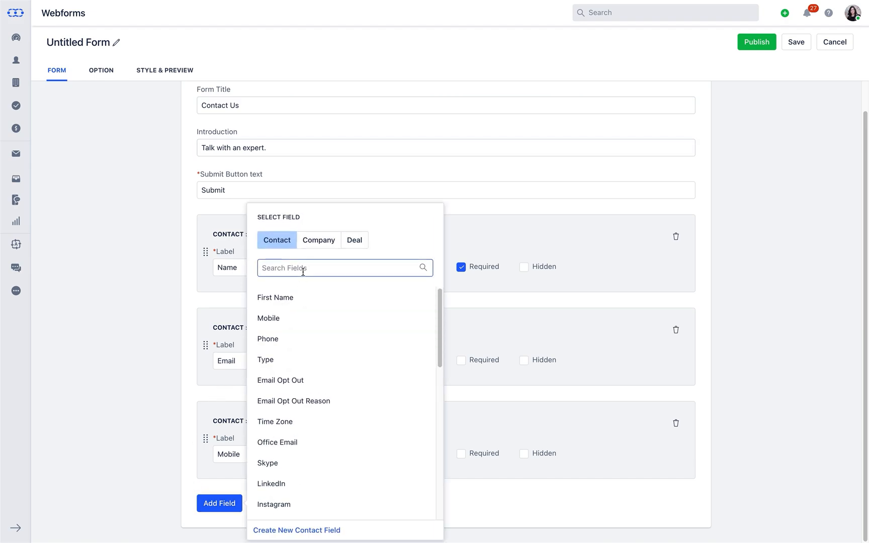
pyautogui.write('off')
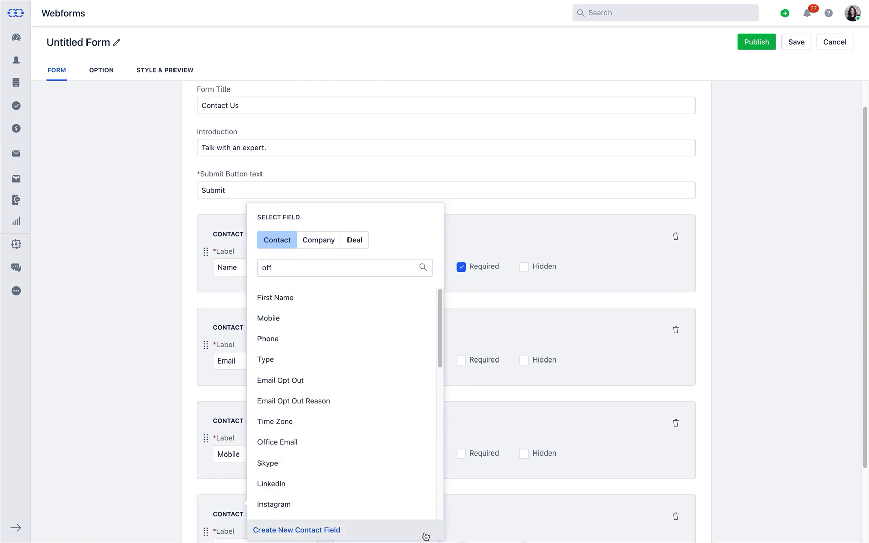
pyautogui.click(297, 530)
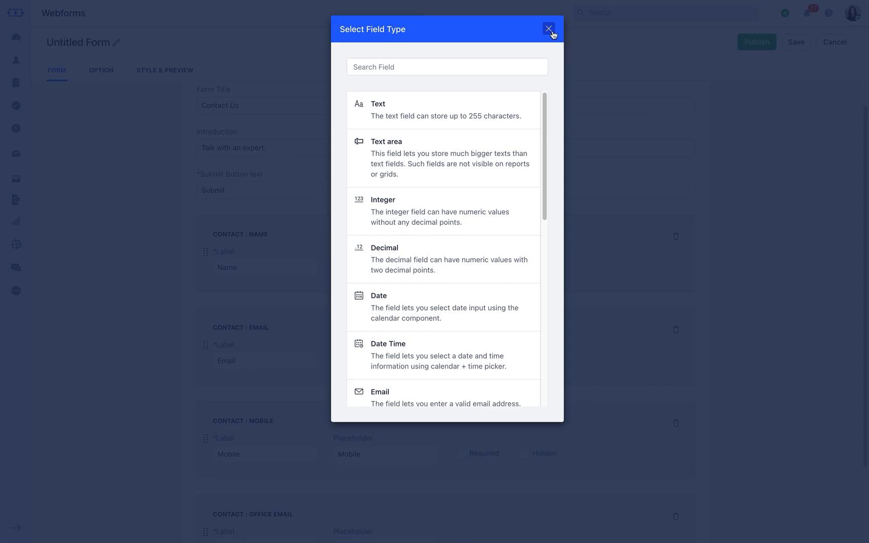
pyautogui.click(546, 28)
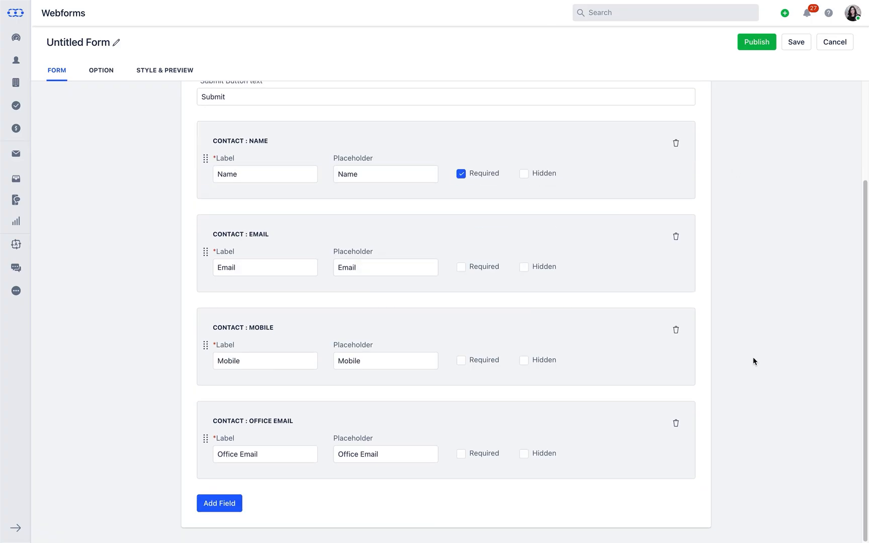
pyautogui.moveTo(676, 424)
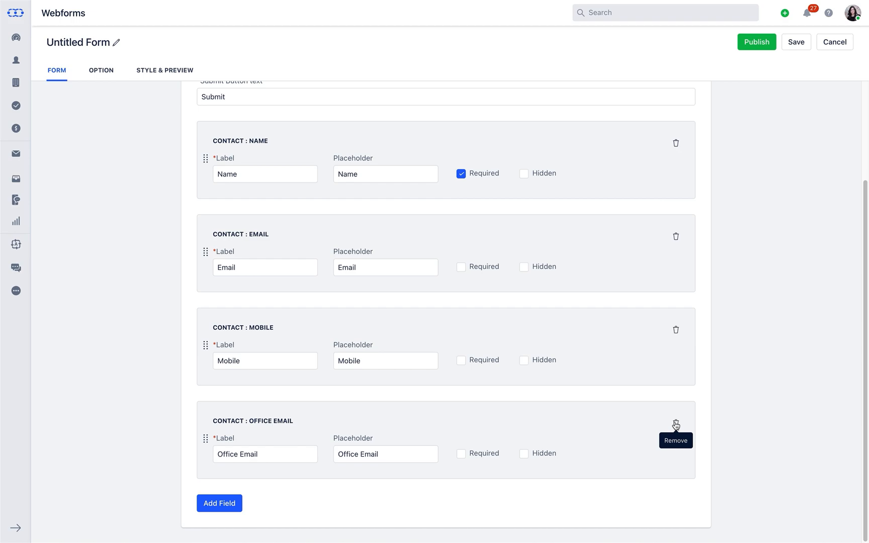
pyautogui.click(676, 424)
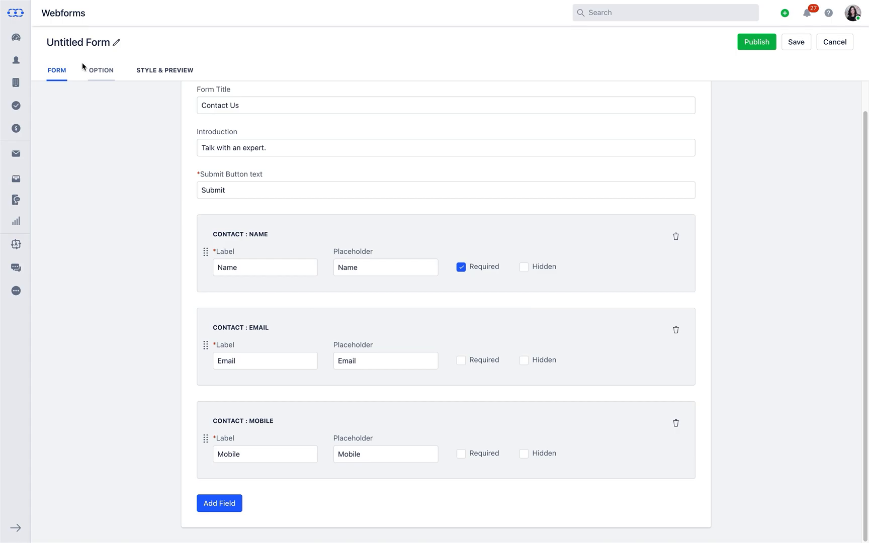
# Set the post-submission action to display the custom message 'Thanks for submitting the form.'
pyautogui.click(101, 70)
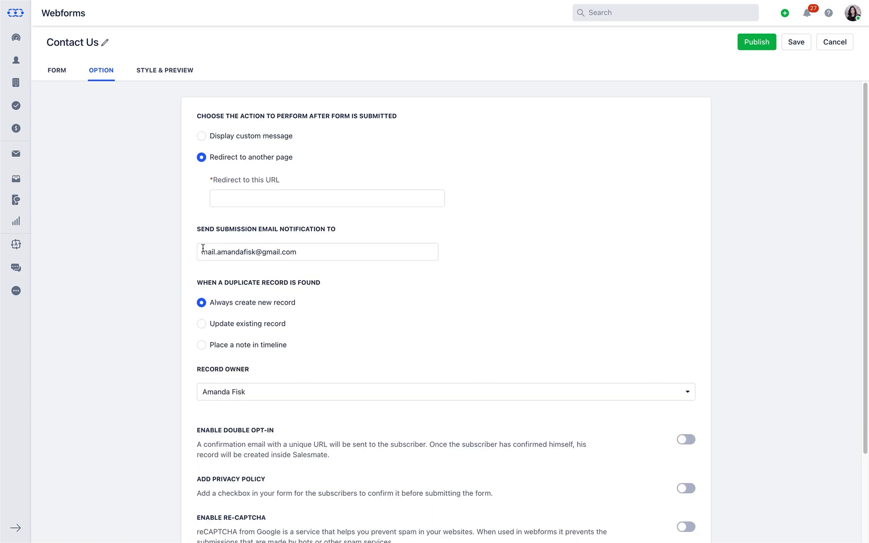
pyautogui.moveTo(179, 147)
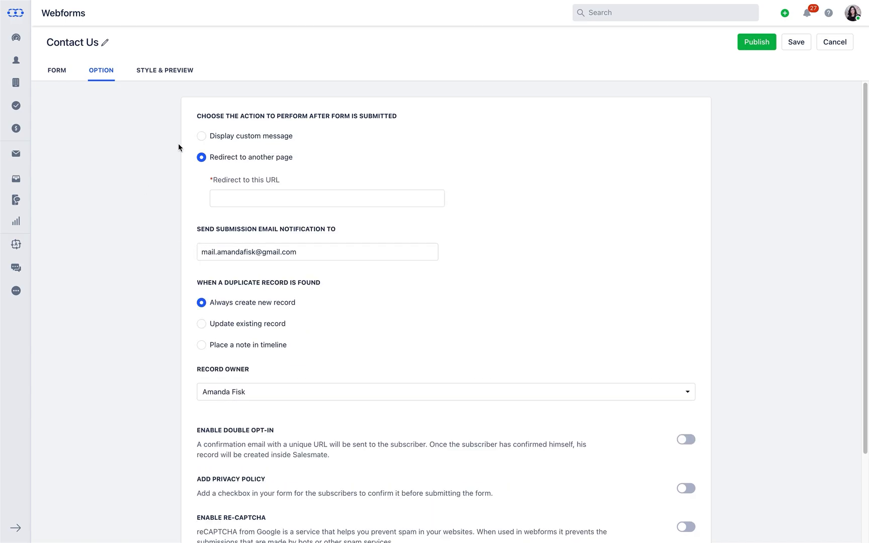
pyautogui.click(202, 136)
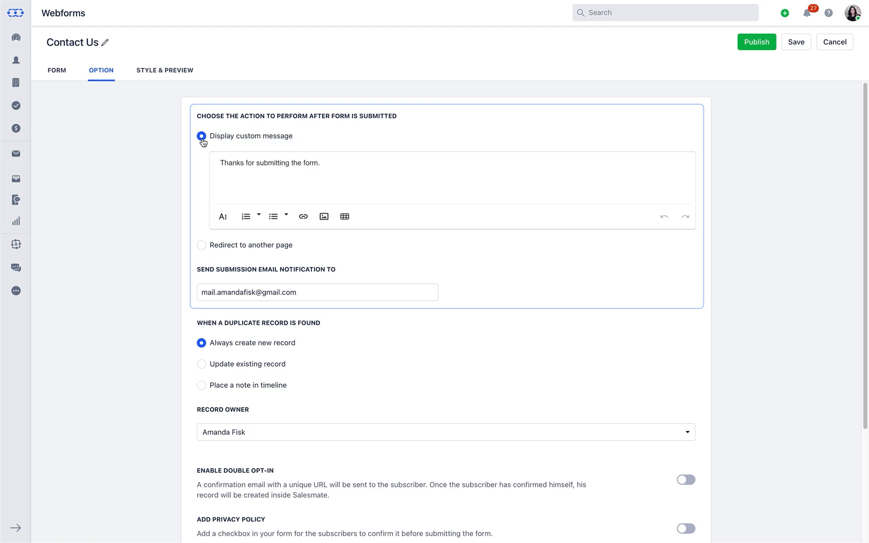
pyautogui.scroll(-3)
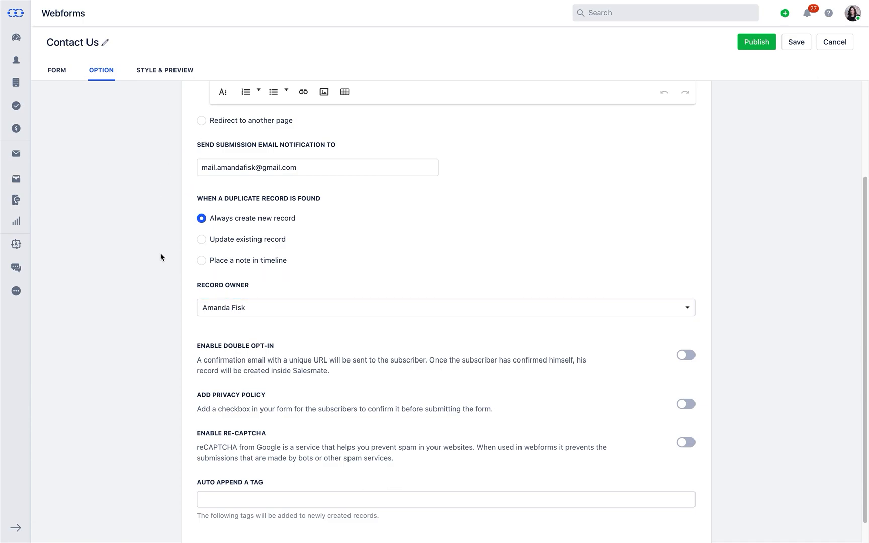
pyautogui.moveTo(167, 264)
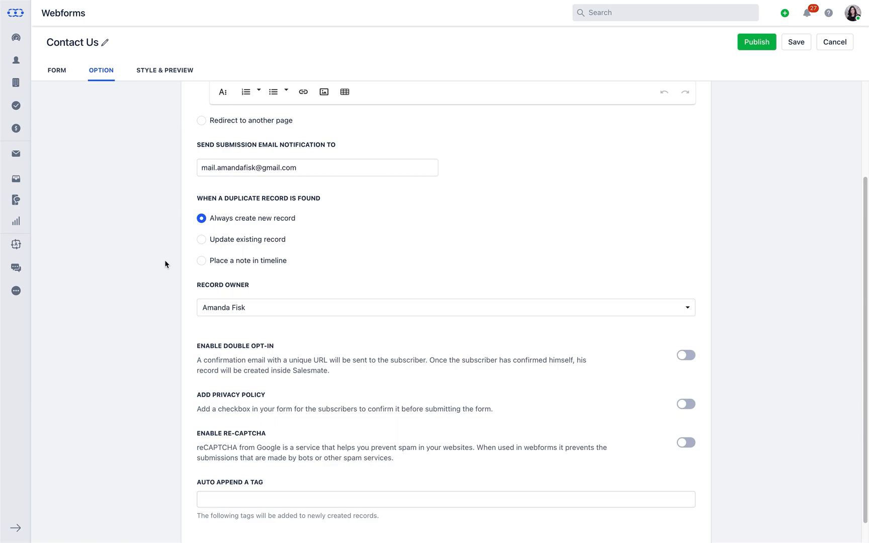
pyautogui.moveTo(774, 326)
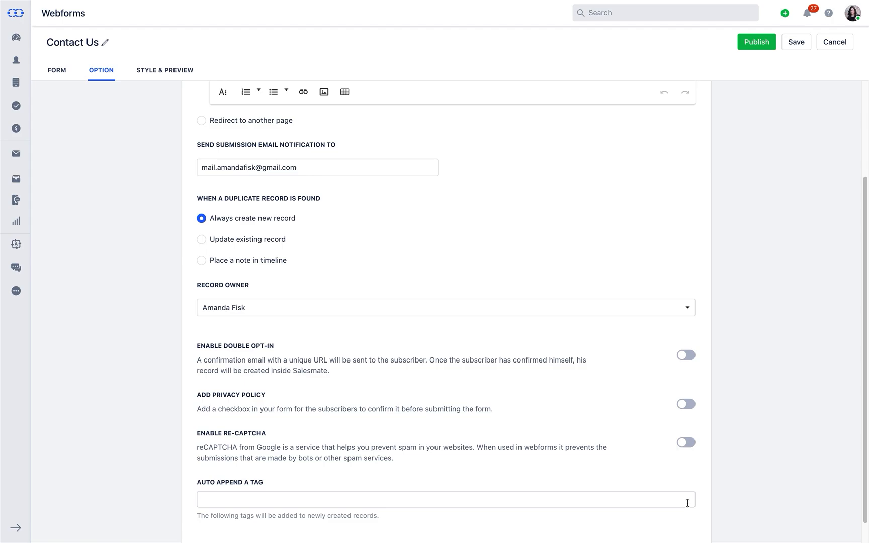
pyautogui.moveTo(173, 71)
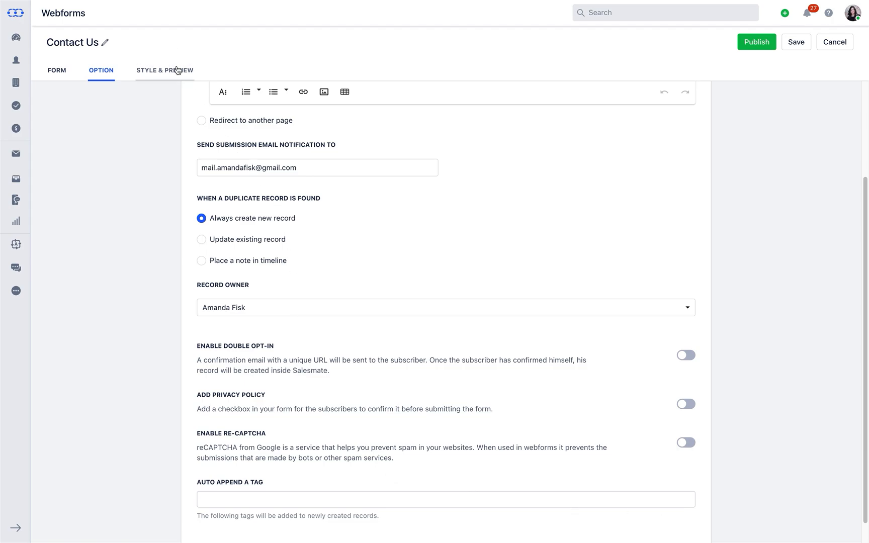
# Show the Style & Preview settings with the Form Fields and Button styling sections expanded
pyautogui.click(165, 71)
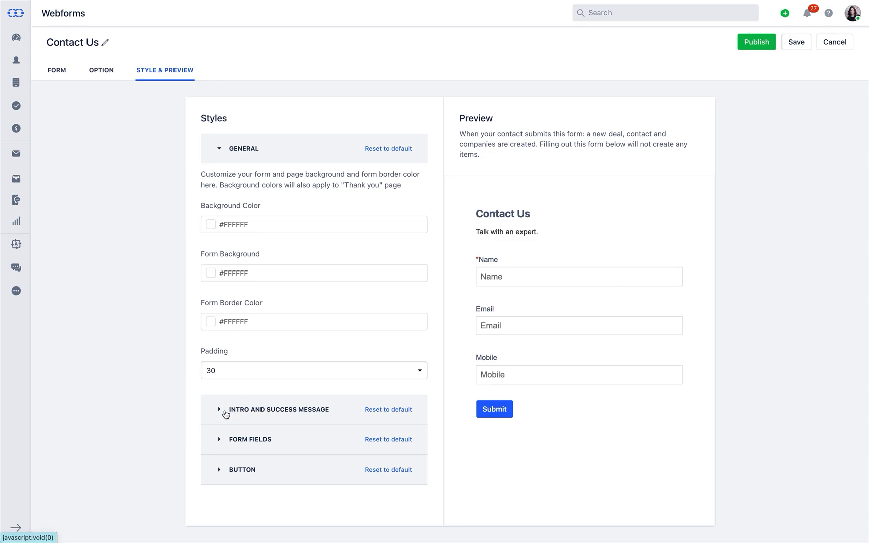
pyautogui.click(250, 440)
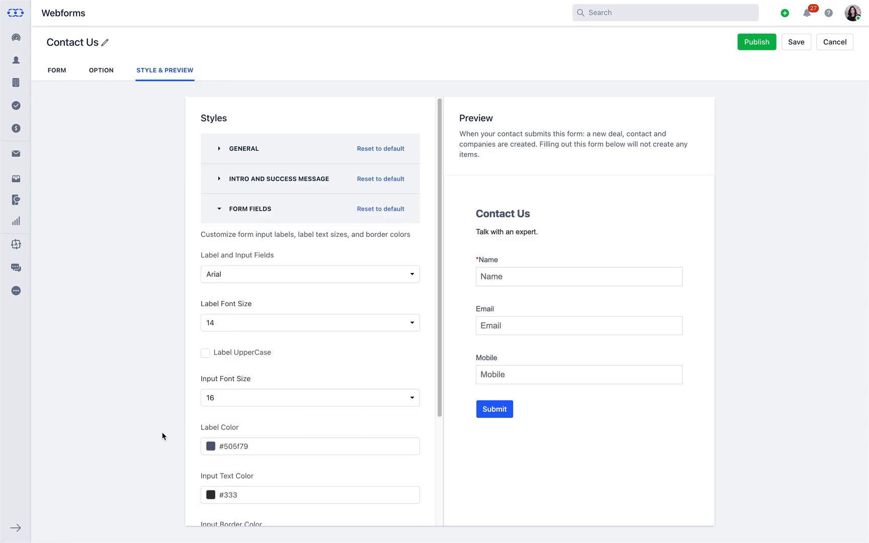
pyautogui.click(249, 209)
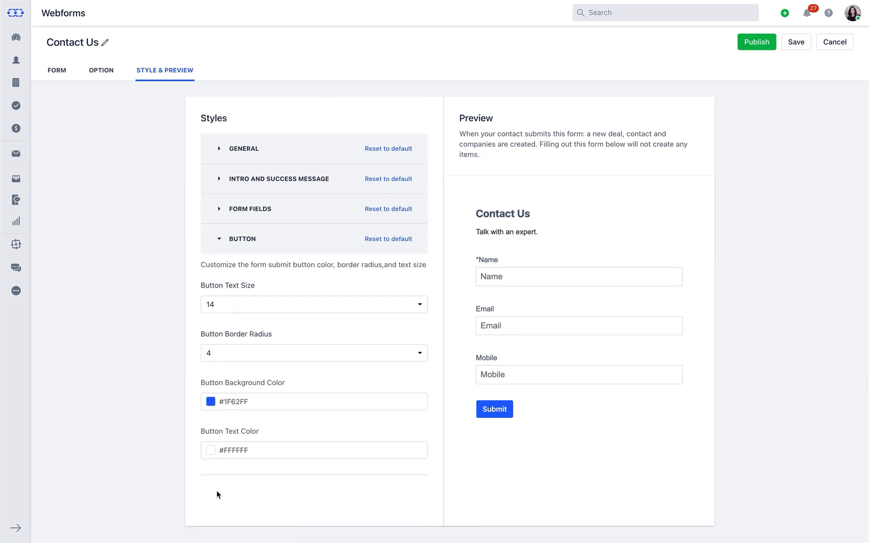
pyautogui.moveTo(222, 492)
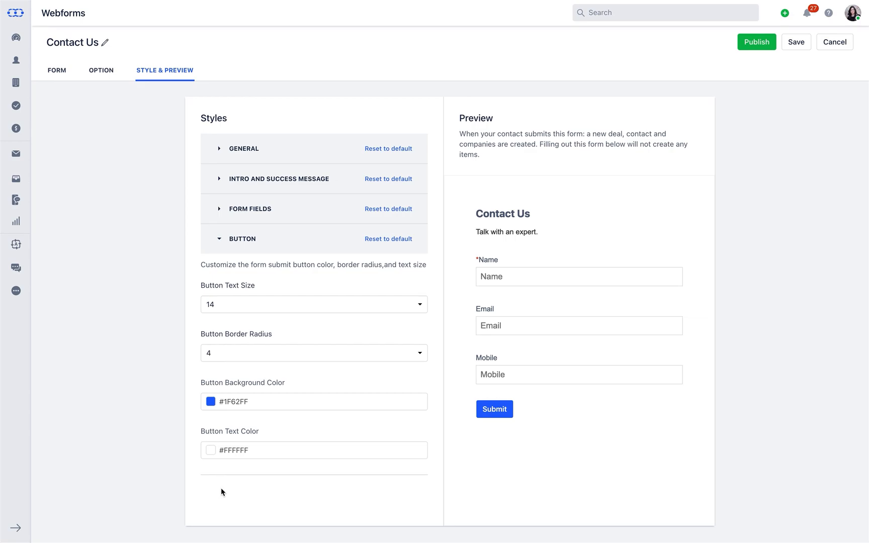
# Save and publish the Contact Us form and copy its public share link
pyautogui.click(797, 42)
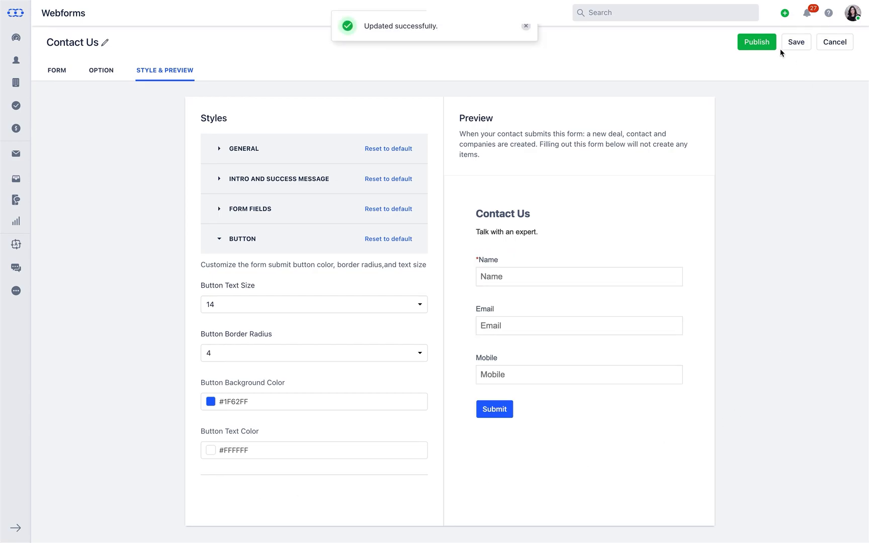
pyautogui.click(756, 42)
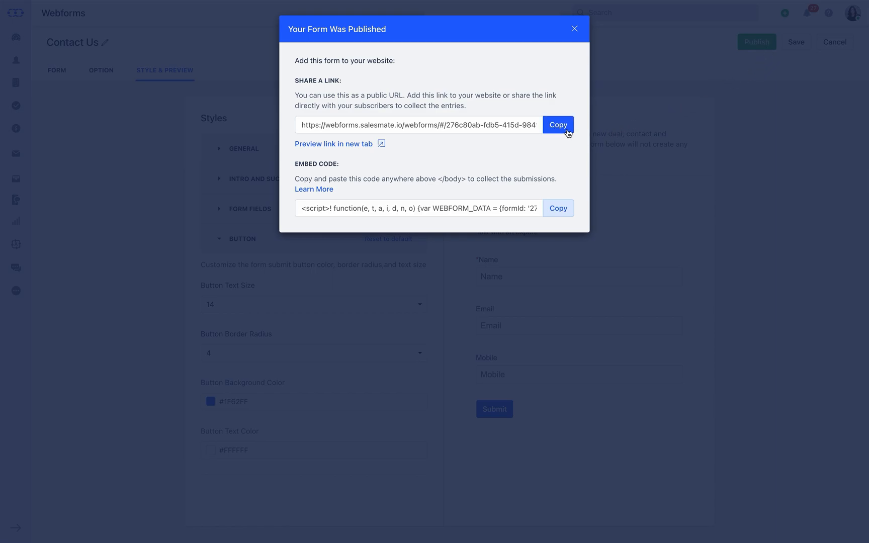
pyautogui.click(559, 208)
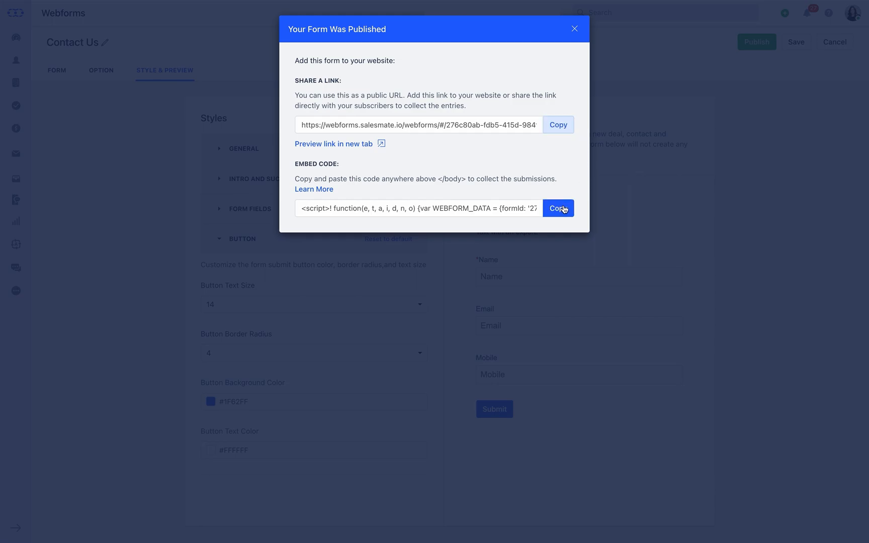
# Copy the form's embed code and return to the Webforms list showing it as active
pyautogui.click(575, 28)
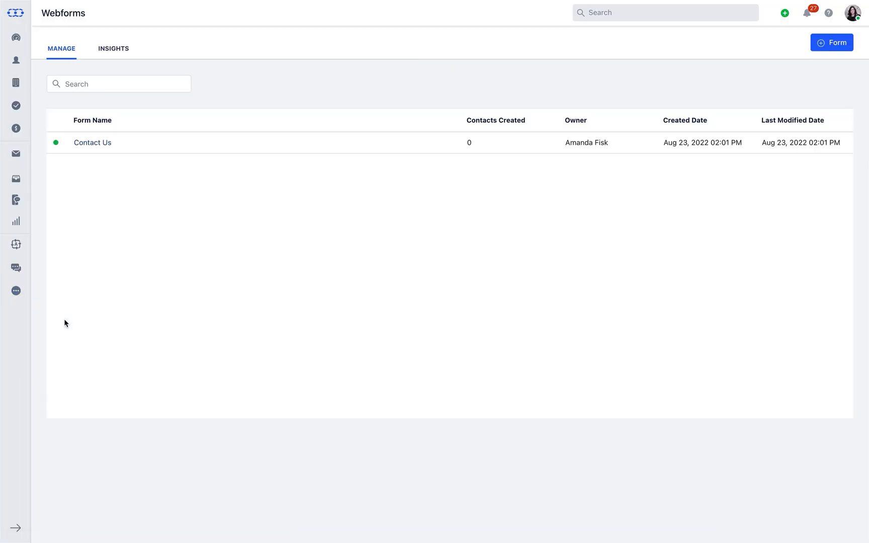
pyautogui.click(833, 43)
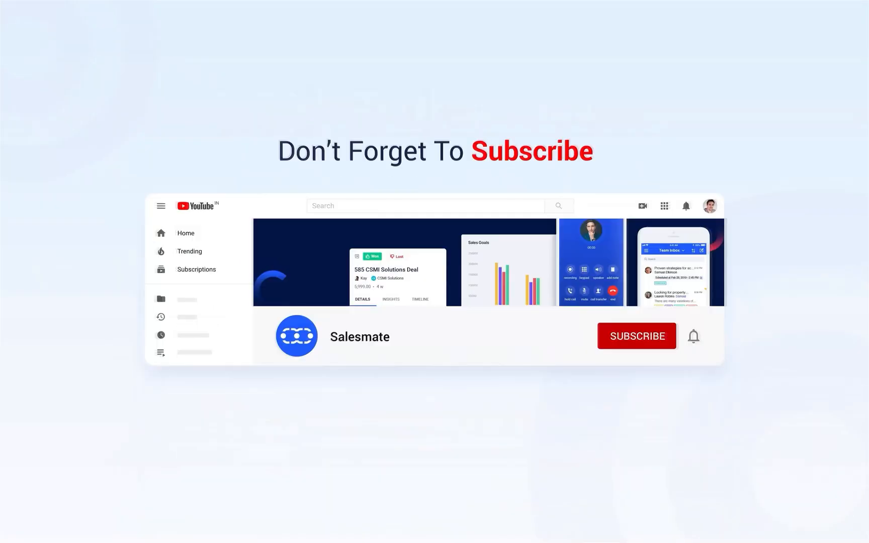
pyautogui.click(636, 336)
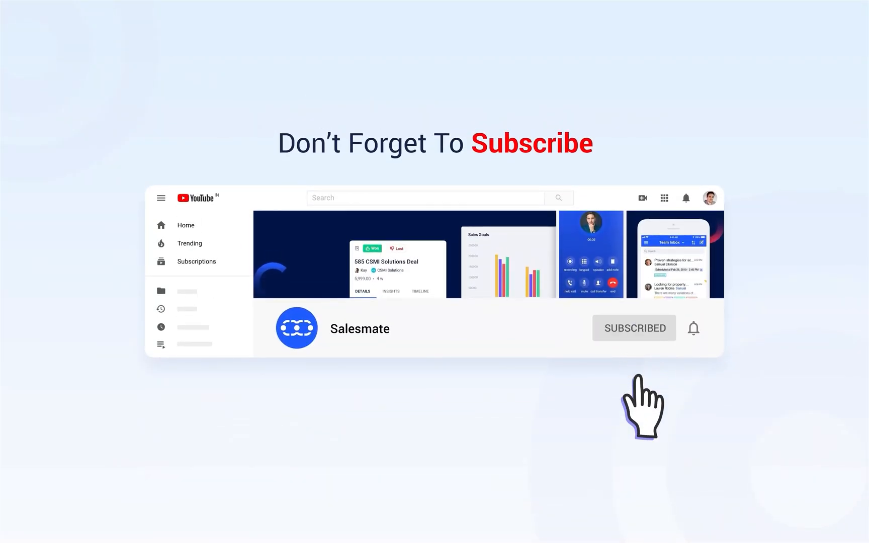